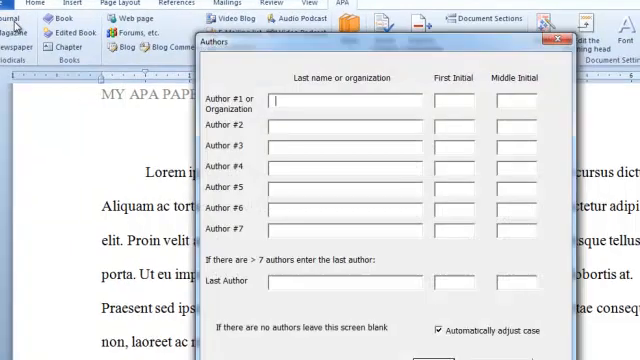
Step: Enter and save the Plaut, D. (2010) reference 'Article of something' in Journal of Stuff
{"action": "type", "text": "pl"}
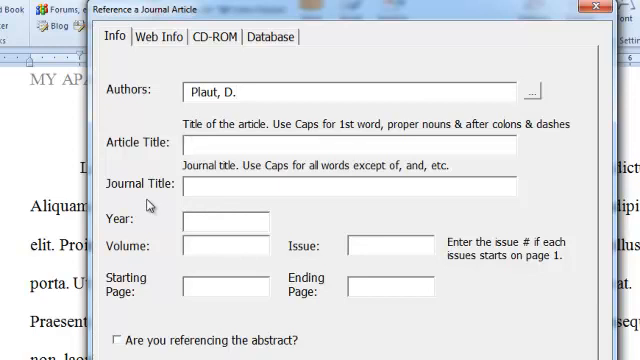
{"action": "type", "text": "Article of"}
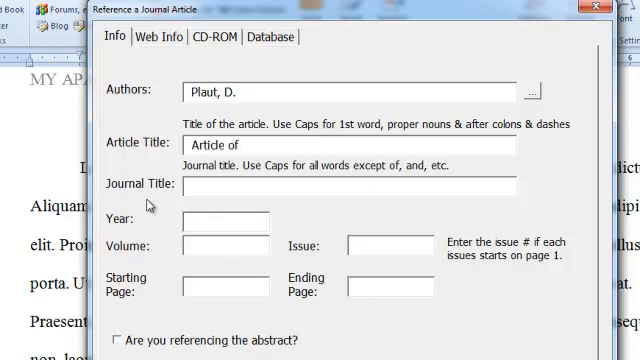
{"action": "type", "text": "som"}
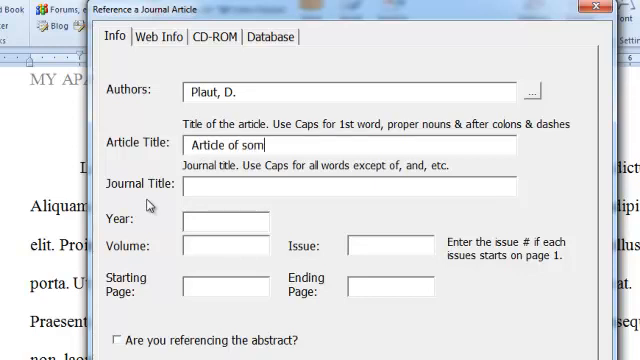
{"action": "type", "text": "Journal of Stuff"}
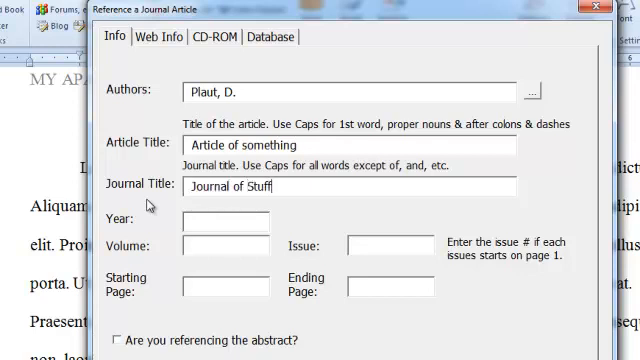
{"action": "type", "text": "2010"}
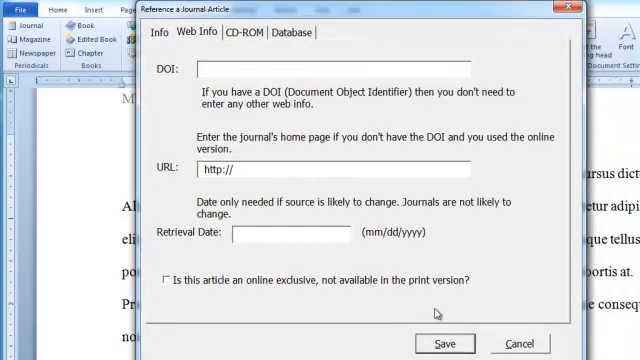
{"action": "left_click", "coordinate": [446, 343]}
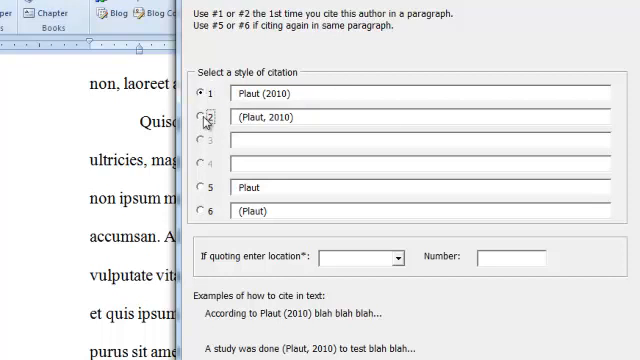
Step: Insert the parenthetical citation (Plaut, 2010) and scroll down to check the References page
{"action": "left_click", "coordinate": [205, 117]}
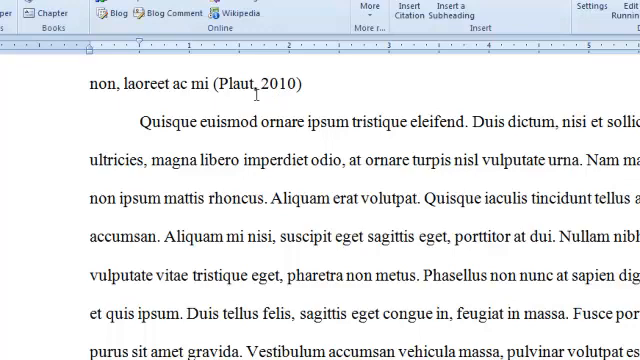
{"action": "scroll", "scroll_direction": "down", "scroll_amount": 3}
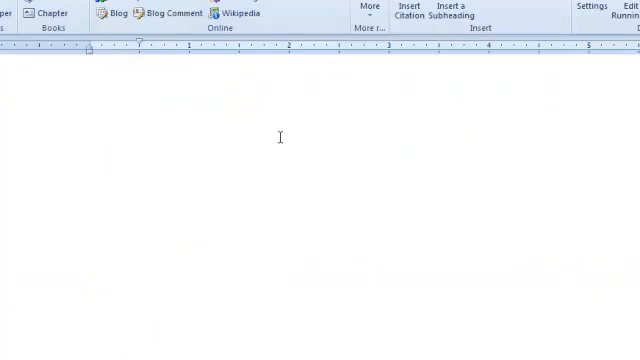
{"action": "scroll", "scroll_direction": "down", "scroll_amount": 3}
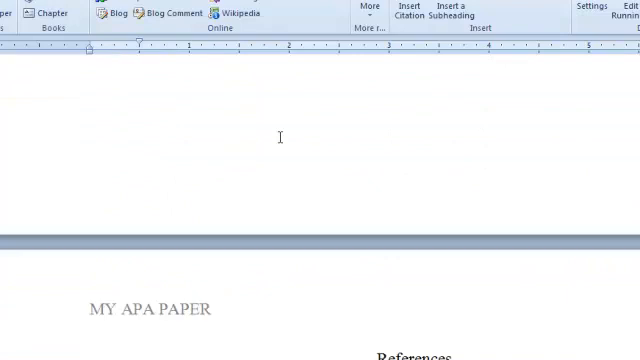
{"action": "scroll", "scroll_direction": "down", "scroll_amount": 3}
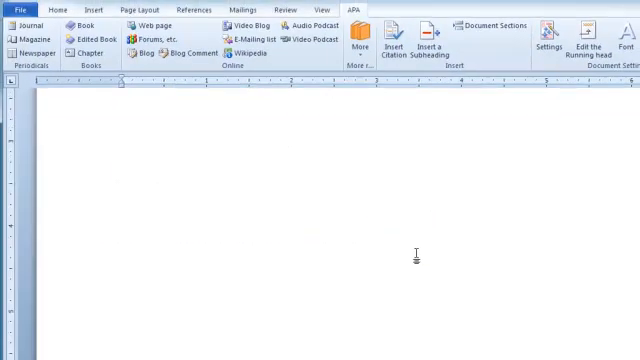
{"action": "scroll", "scroll_direction": "down", "scroll_amount": 3}
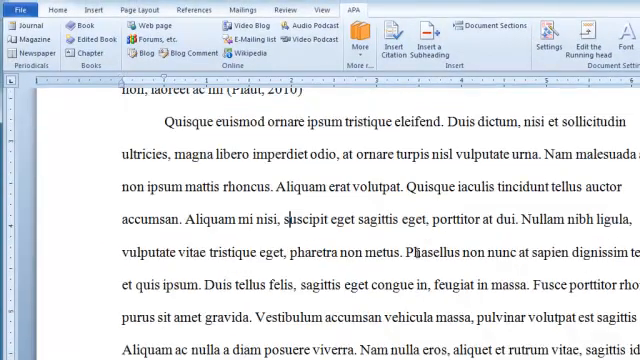
{"action": "scroll", "scroll_direction": "up", "scroll_amount": 3}
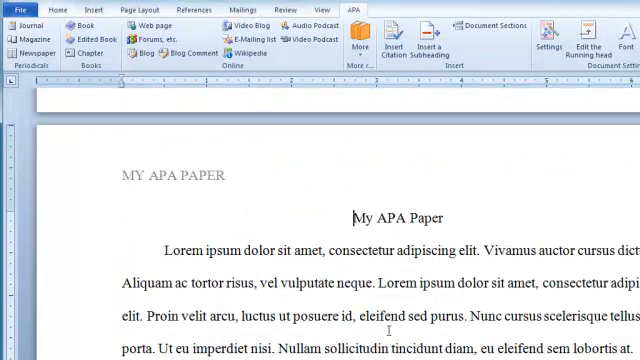
{"action": "scroll", "scroll_direction": "down", "scroll_amount": 3}
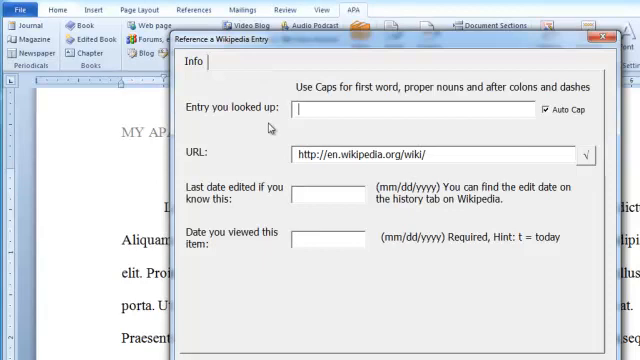
{"action": "type", "text": "test"}
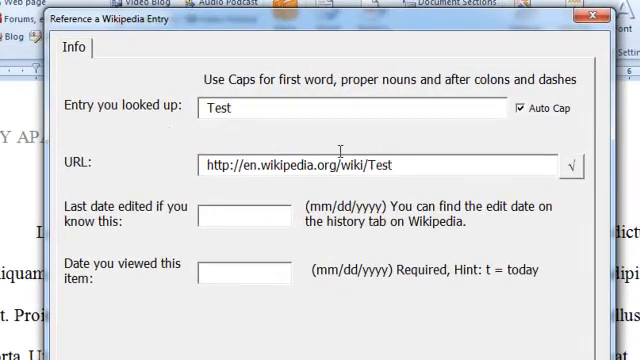
{"action": "mouse_move", "coordinate": [573, 162]}
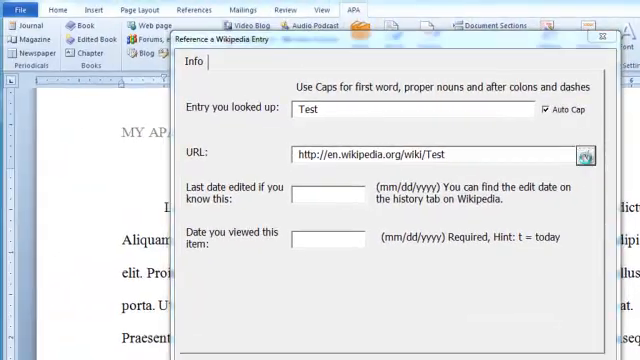
{"action": "left_click", "coordinate": [585, 156]}
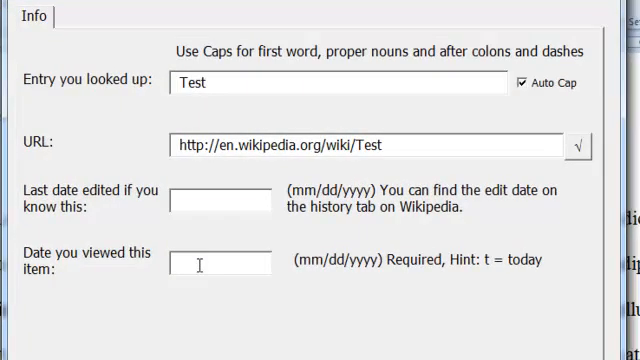
Step: Fill today's date as the viewed date with 't' and save the Test Wikipedia reference
{"action": "type", "text": "t"}
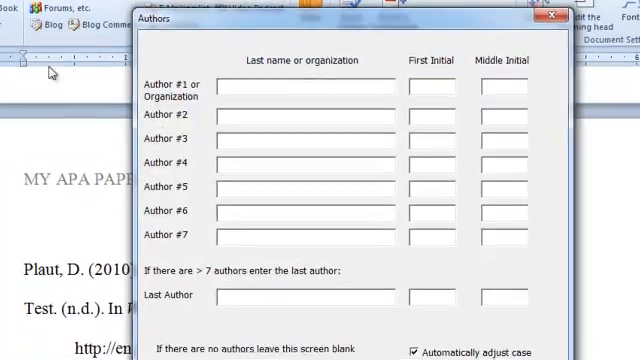
Step: List authors Van der Stumph, C. and Anderson, D. for the new journal reference
{"action": "type", "text": "van"}
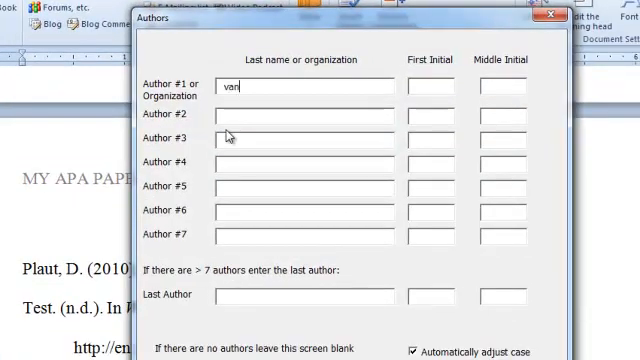
{"action": "type", "text": "der st"}
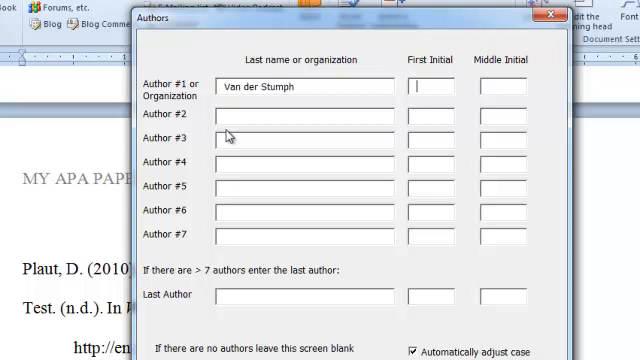
{"action": "type", "text": "and"}
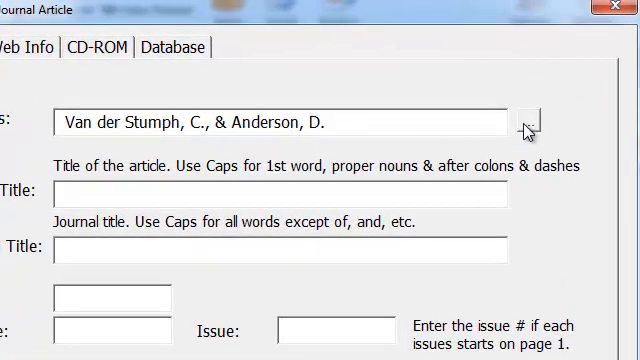
Step: Correct Anderson's initial to E. and start adding a third author, 'Lang...'
{"action": "left_click", "coordinate": [525, 123]}
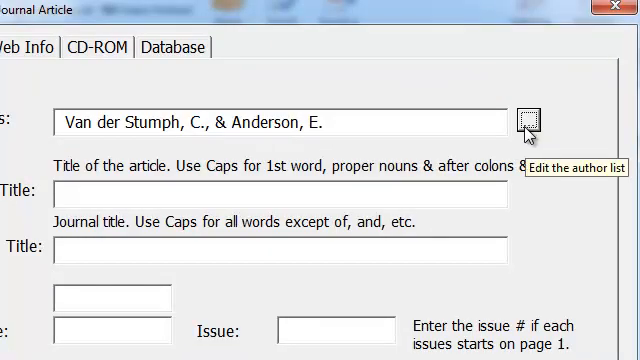
{"action": "mouse_move", "coordinate": [347, 122]}
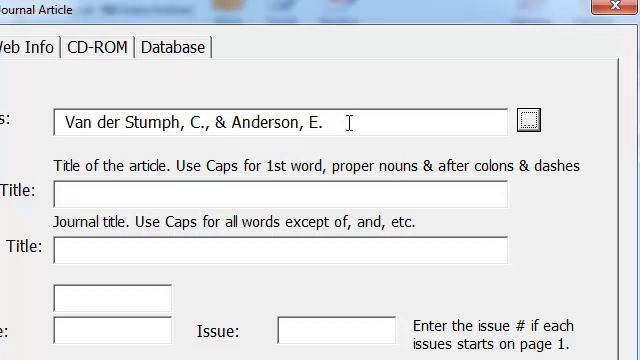
{"action": "mouse_move", "coordinate": [527, 128]}
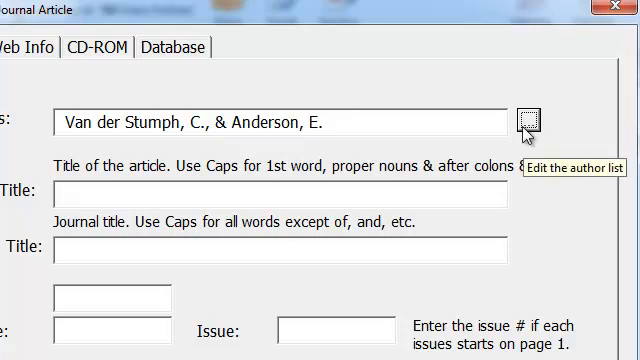
{"action": "left_click", "coordinate": [530, 124]}
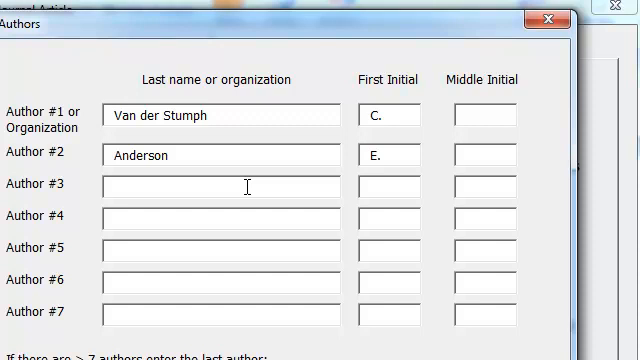
{"action": "scroll", "scroll_direction": "down", "scroll_amount": 3}
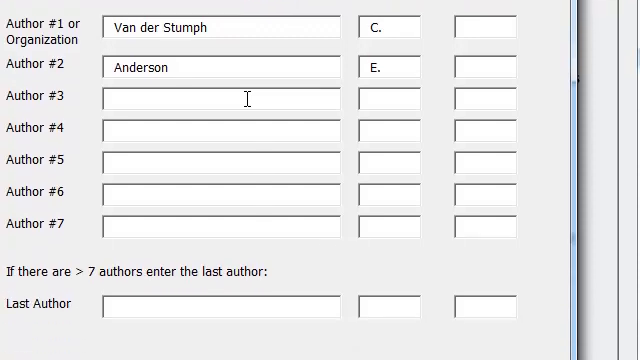
{"action": "scroll", "scroll_direction": "down", "scroll_amount": 3}
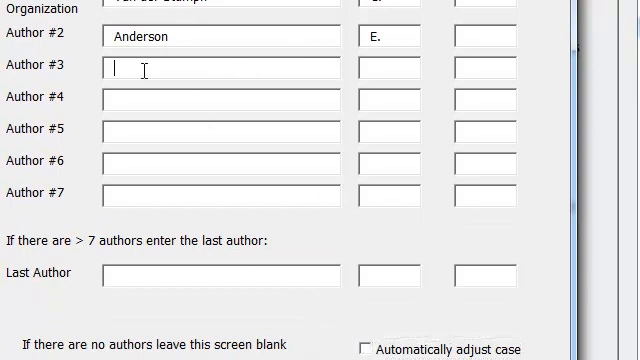
{"action": "type", "text": "lang"}
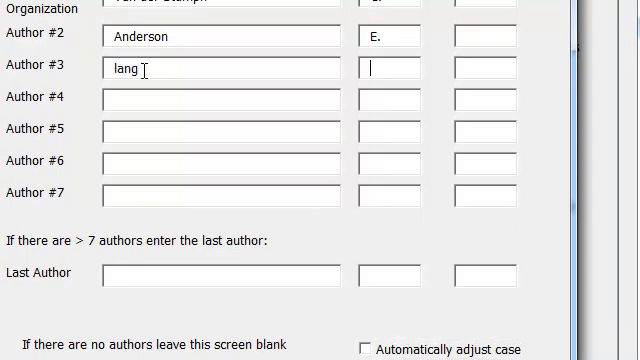